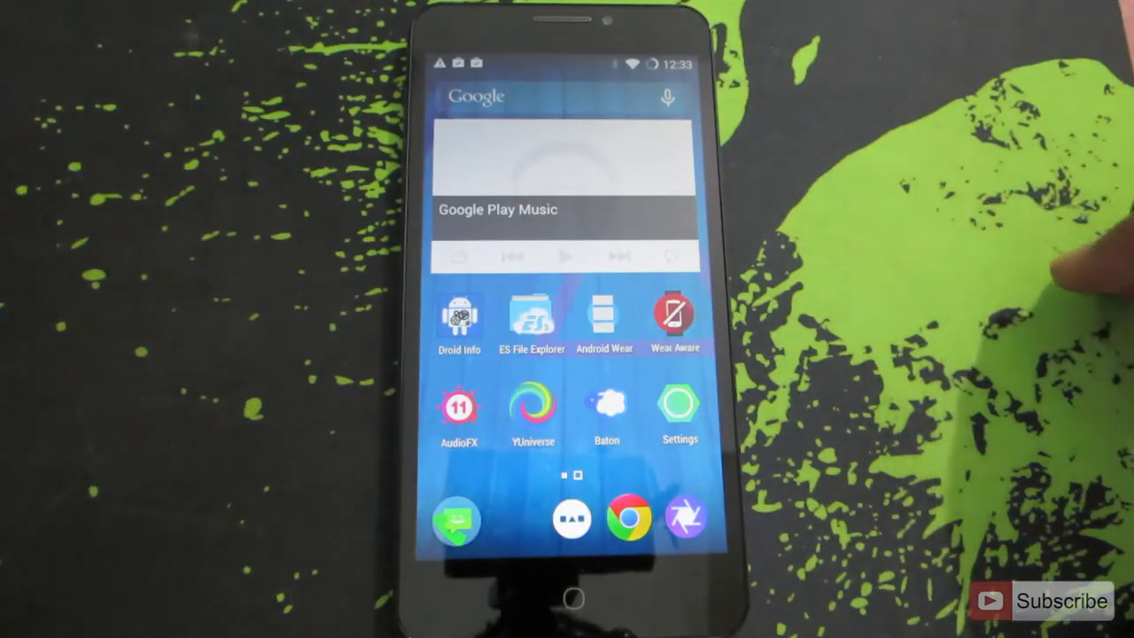
Pull down the Quick Settings panel from the top of the home screen.
{"action": "left_click_drag", "start_coordinate": [566, 62], "coordinate": [567, 355]}
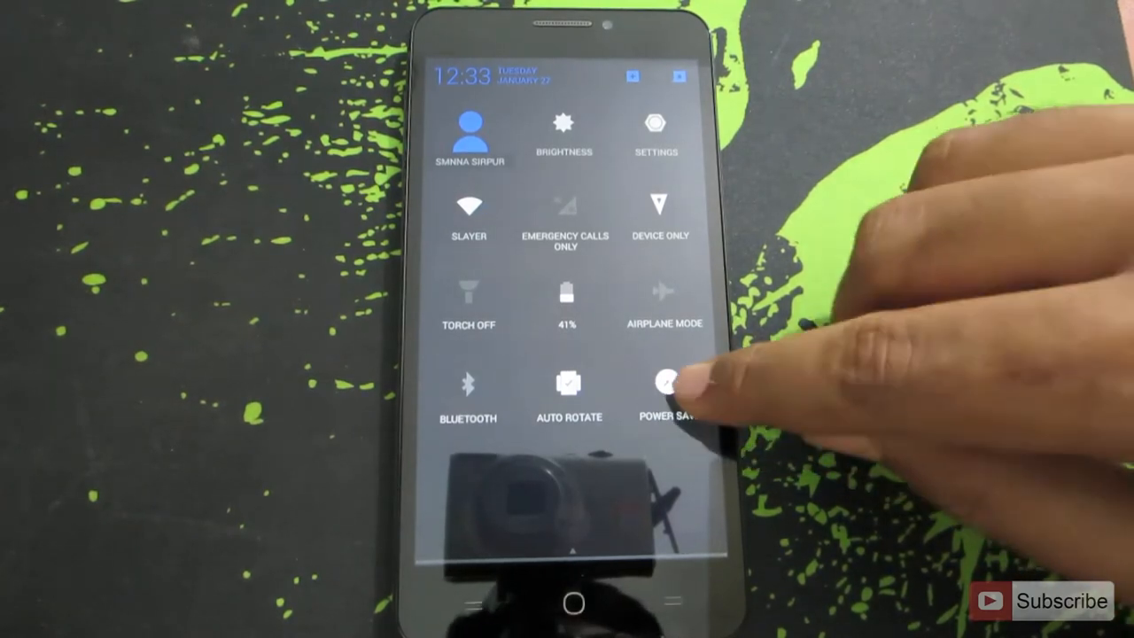
Cycle the Performance Profile tile from Power Save to Balanced, then Performance.
{"action": "left_click", "coordinate": [659, 383]}
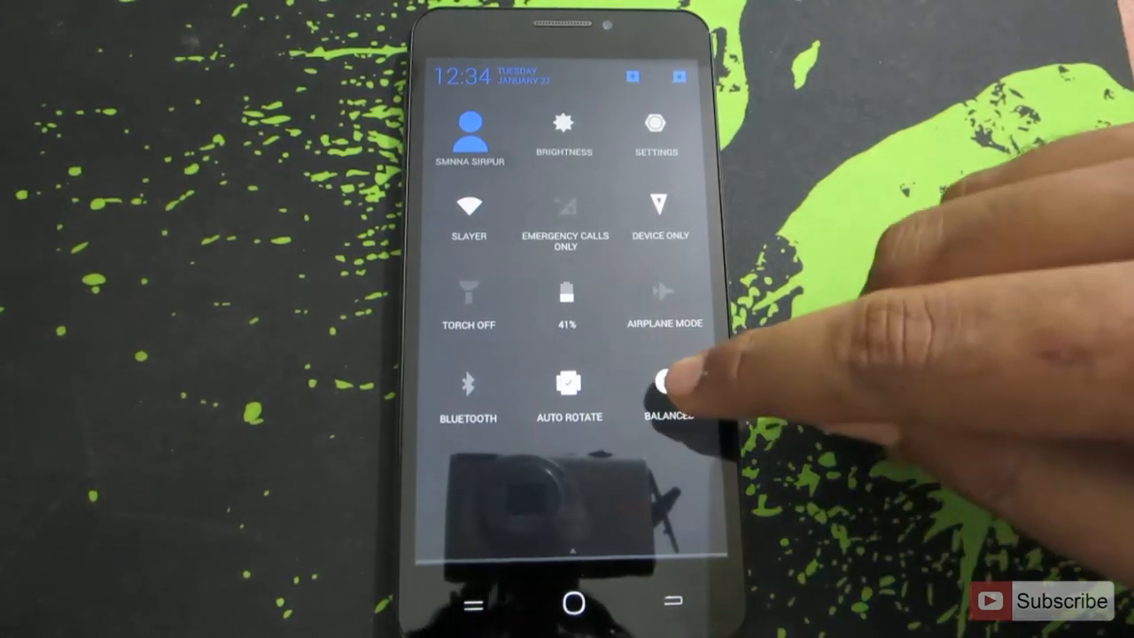
{"action": "left_click", "coordinate": [666, 384]}
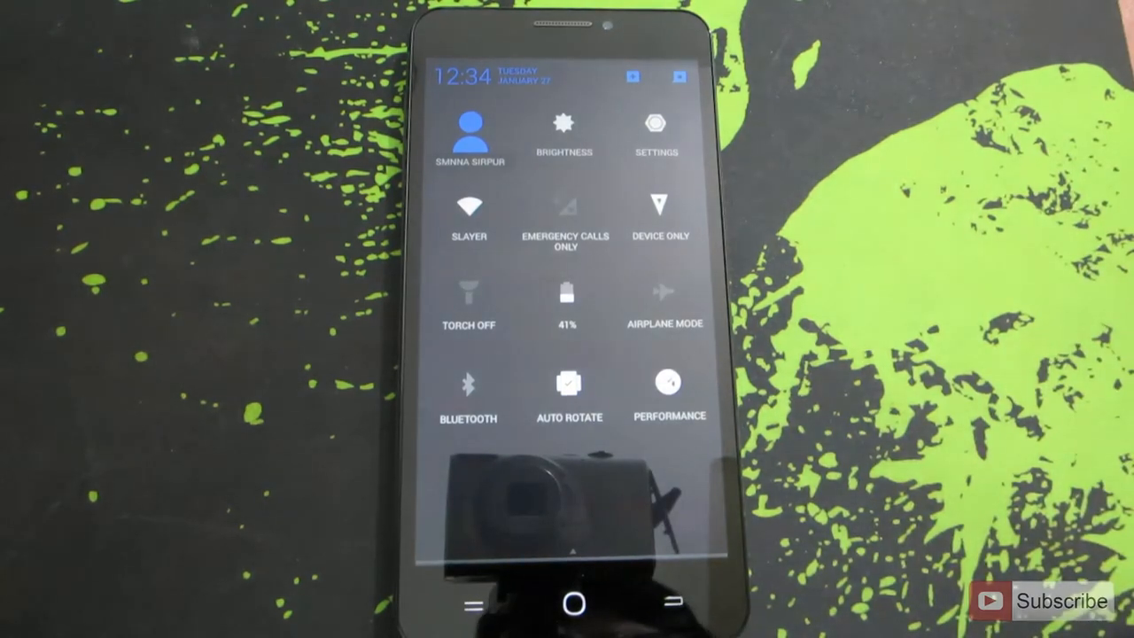
{"action": "left_click", "coordinate": [668, 386]}
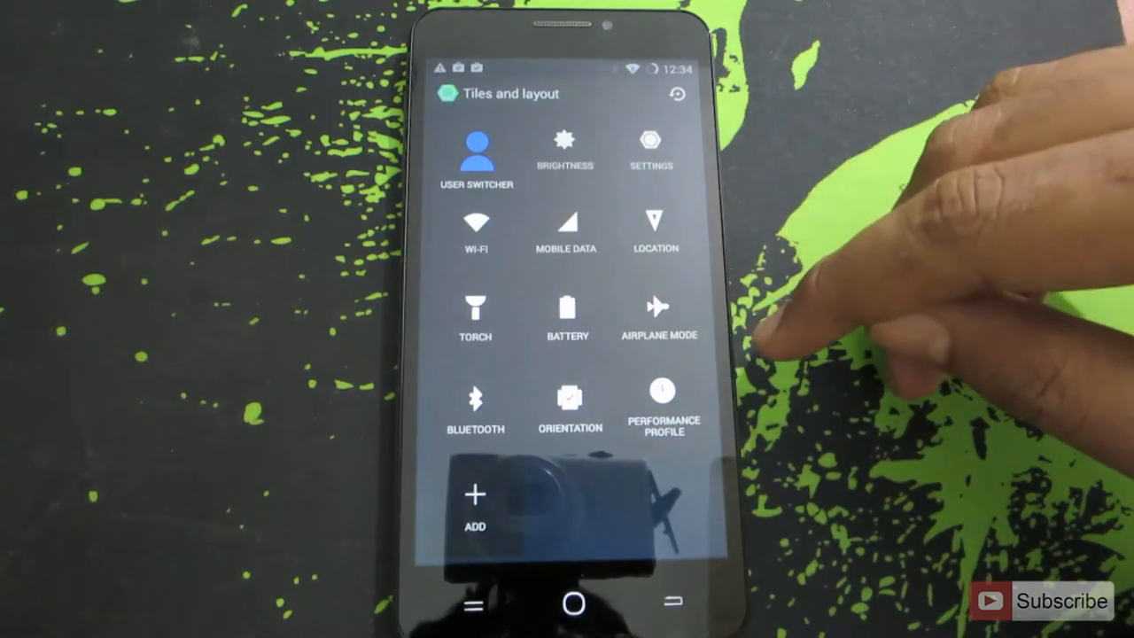
Remove the Performance Profile tile in Tiles and layout, re-add it, and finish editing.
{"action": "left_click", "coordinate": [662, 399]}
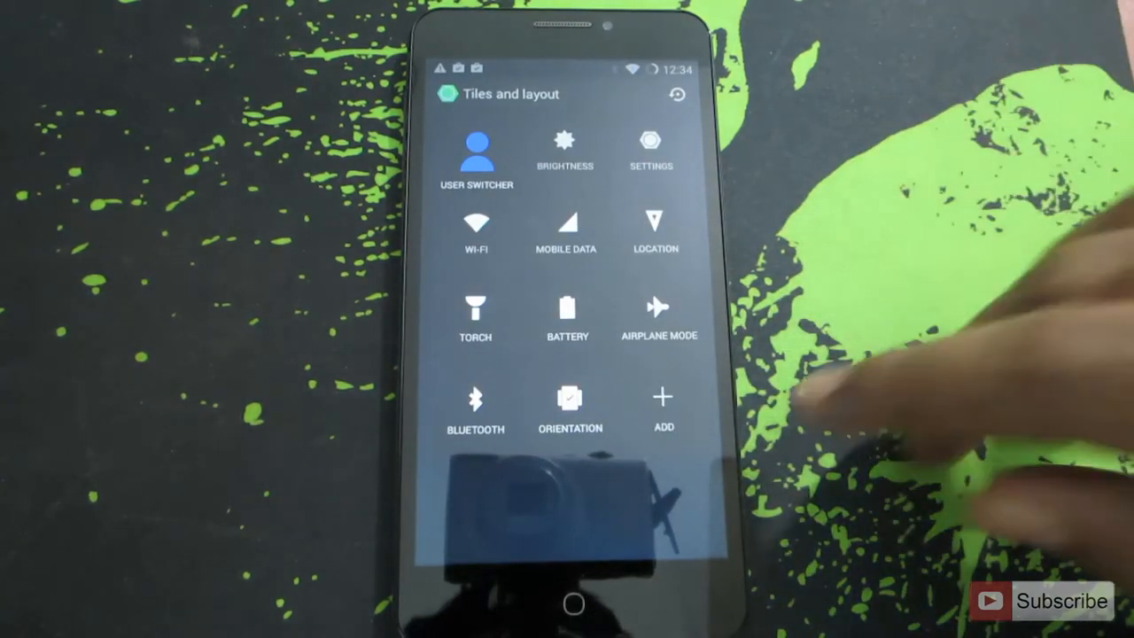
{"action": "left_click", "coordinate": [663, 397]}
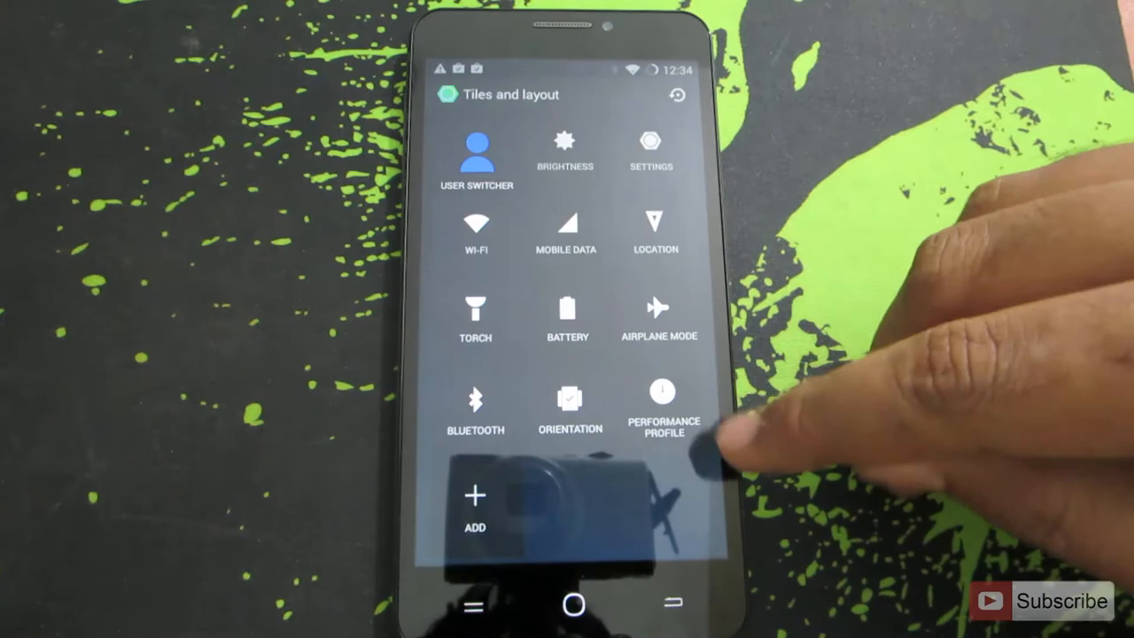
{"action": "left_click", "coordinate": [574, 604]}
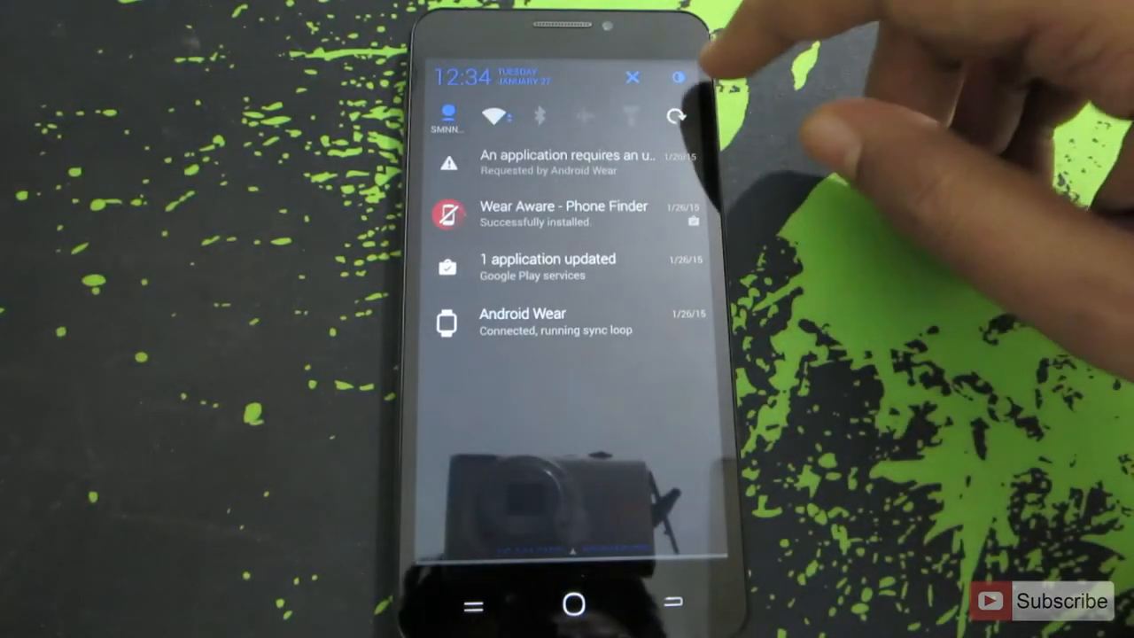
Expand Quick Settings and cycle the profile tile through Balanced and Performance back to Power Save.
{"action": "left_click", "coordinate": [676, 78]}
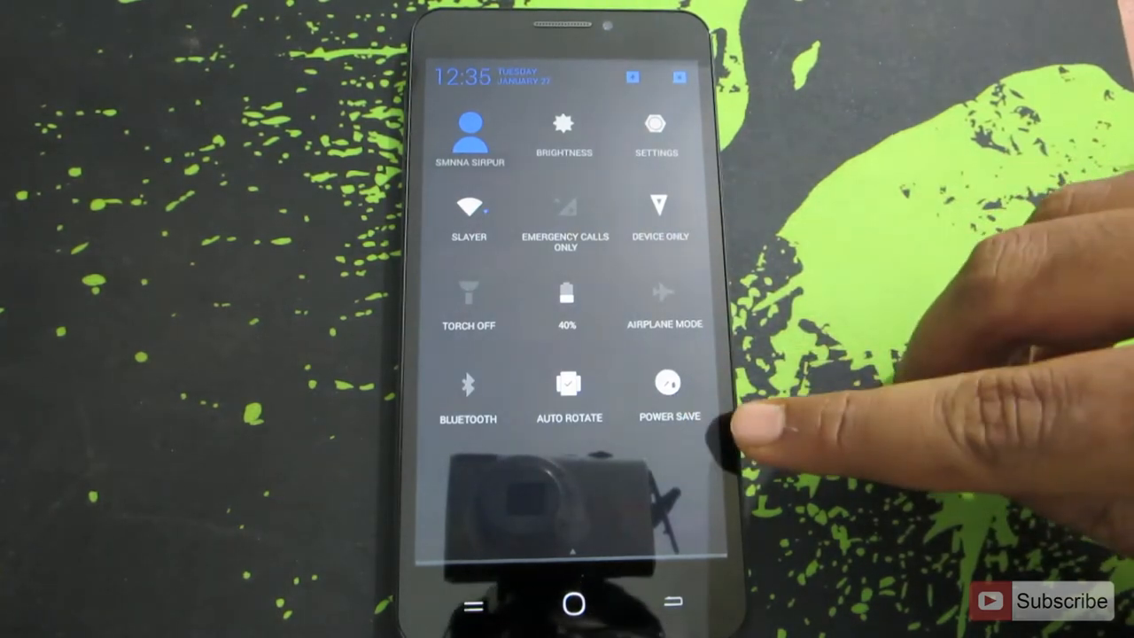
{"action": "left_click", "coordinate": [668, 393]}
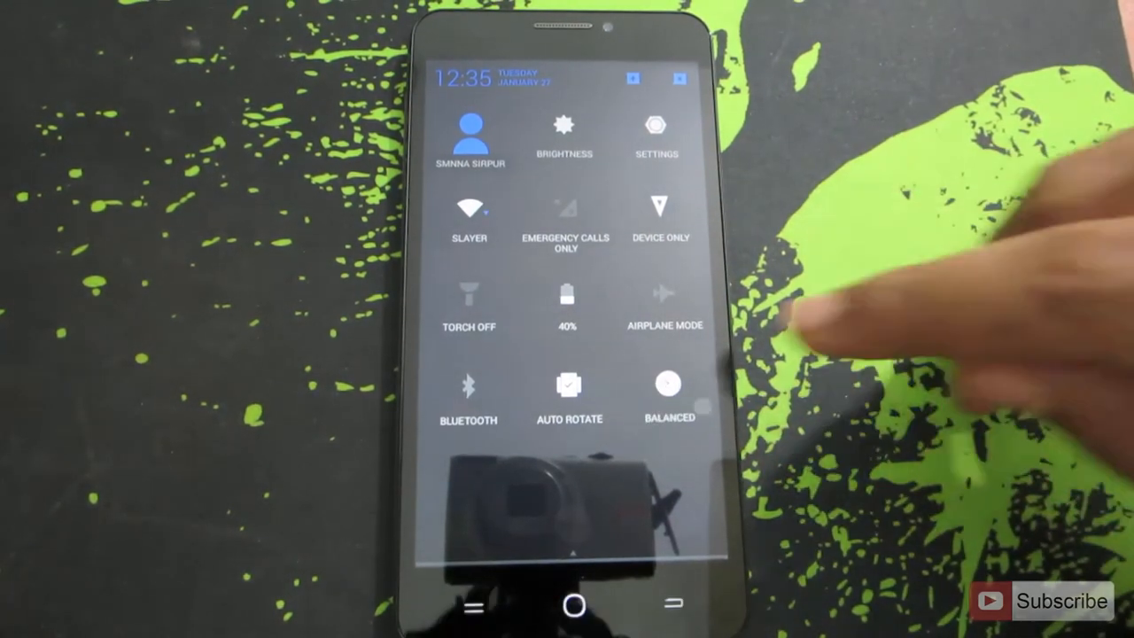
{"action": "left_click", "coordinate": [667, 386]}
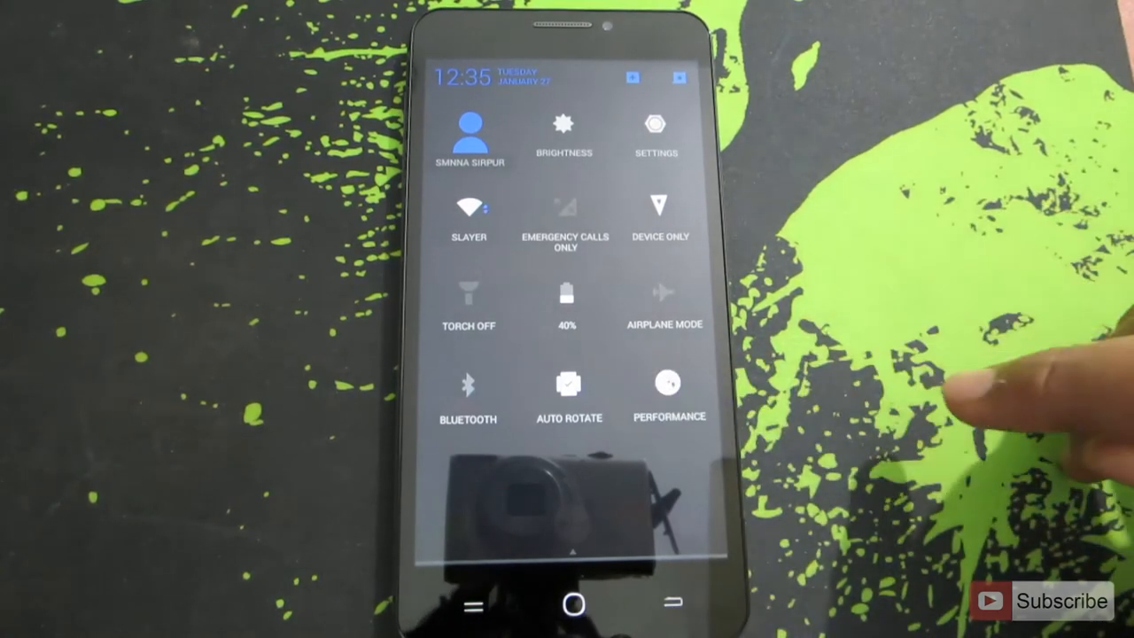
{"action": "left_click", "coordinate": [668, 393]}
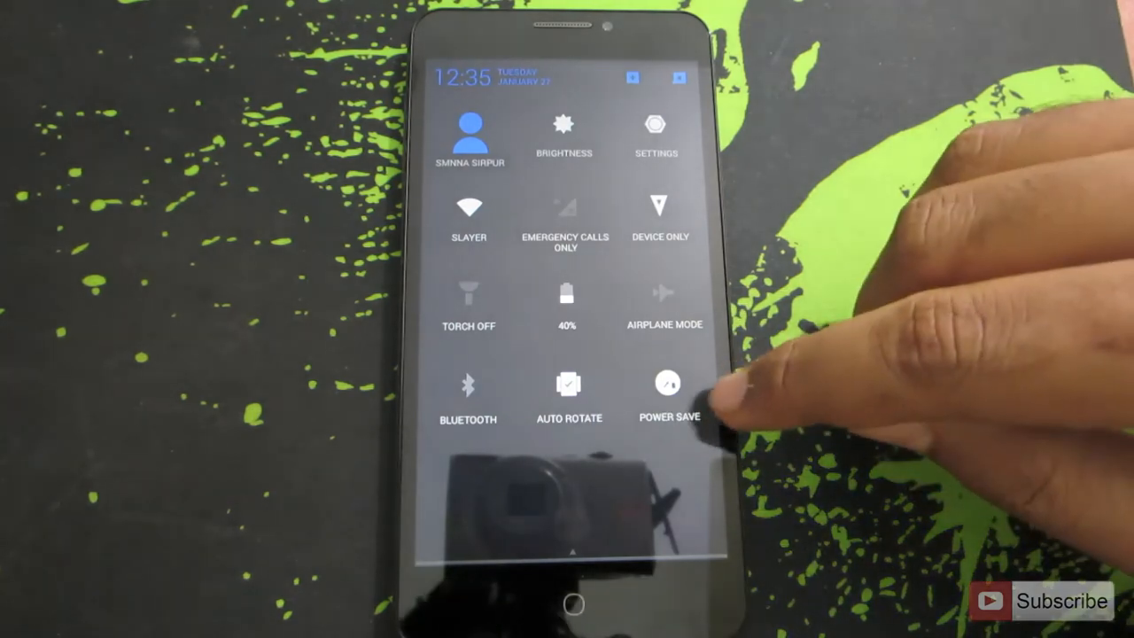
Cycle the Performance Profile tile from Power Save to Balanced, then Performance.
{"action": "left_click", "coordinate": [666, 386]}
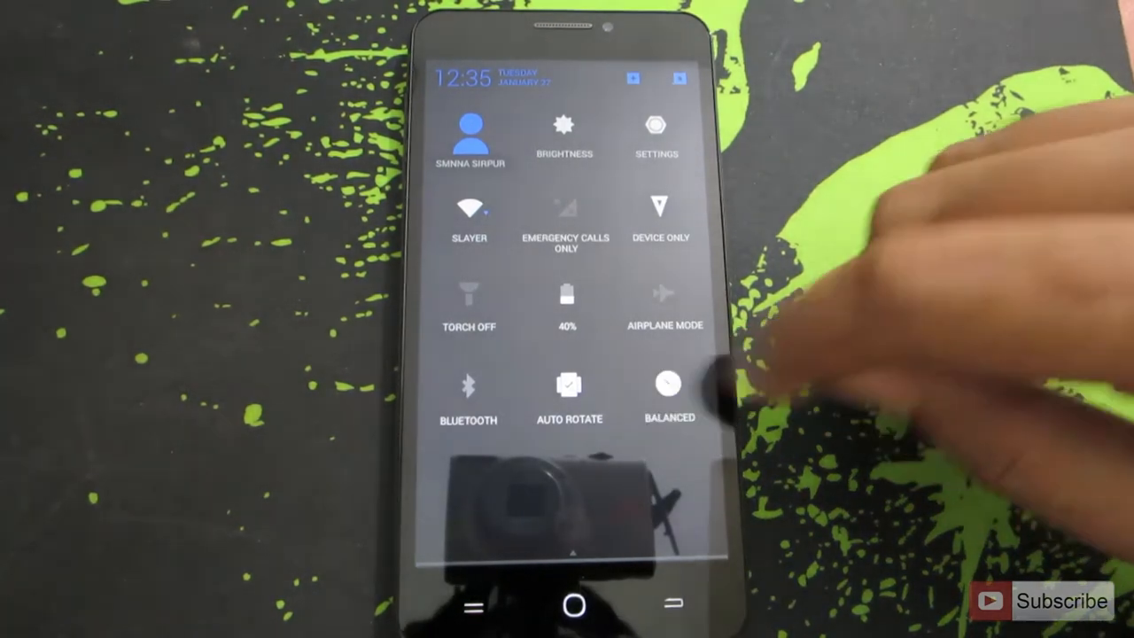
{"action": "left_click", "coordinate": [667, 386]}
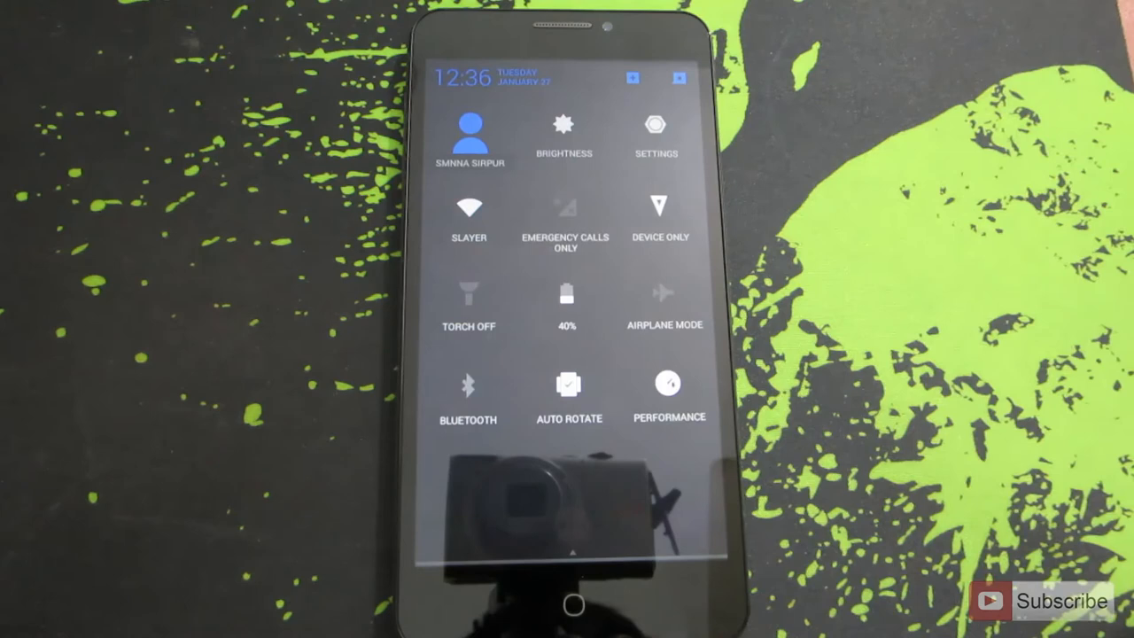
Cycle the profile tile Power Save, Balanced, Performance, Power Save, ending on Balanced.
{"action": "left_click", "coordinate": [669, 389]}
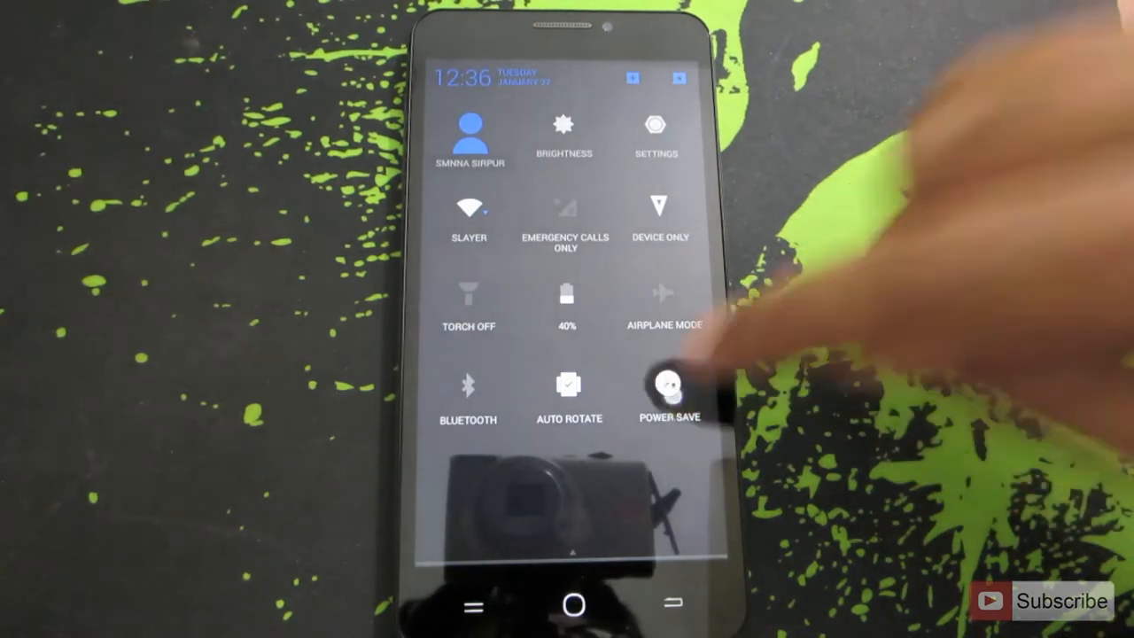
{"action": "left_click", "coordinate": [670, 387]}
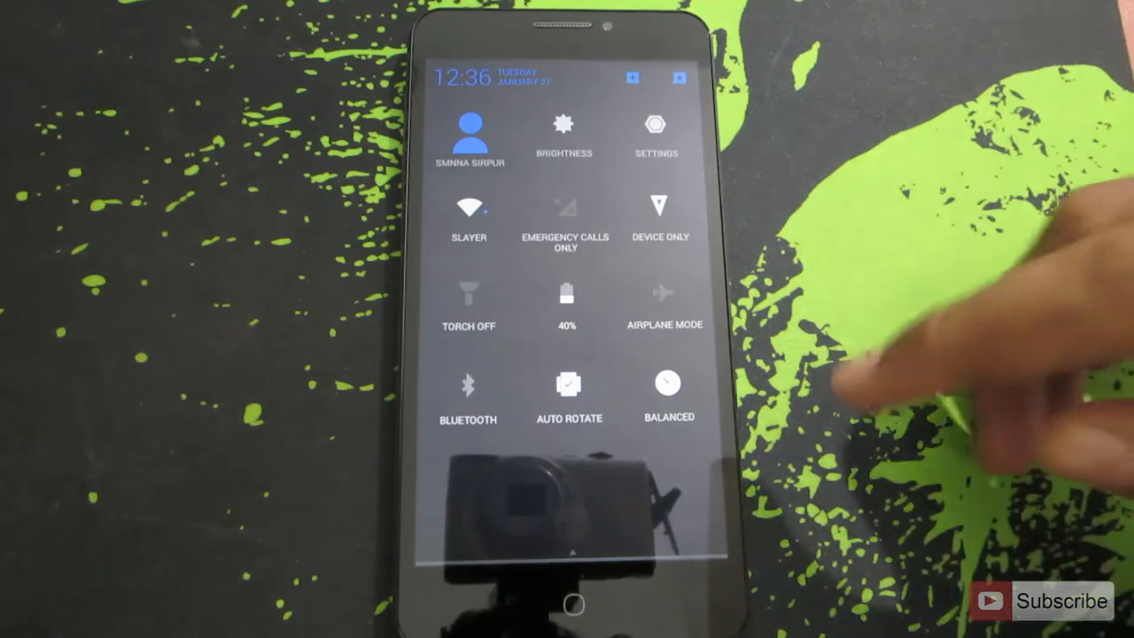
{"action": "left_click", "coordinate": [668, 386]}
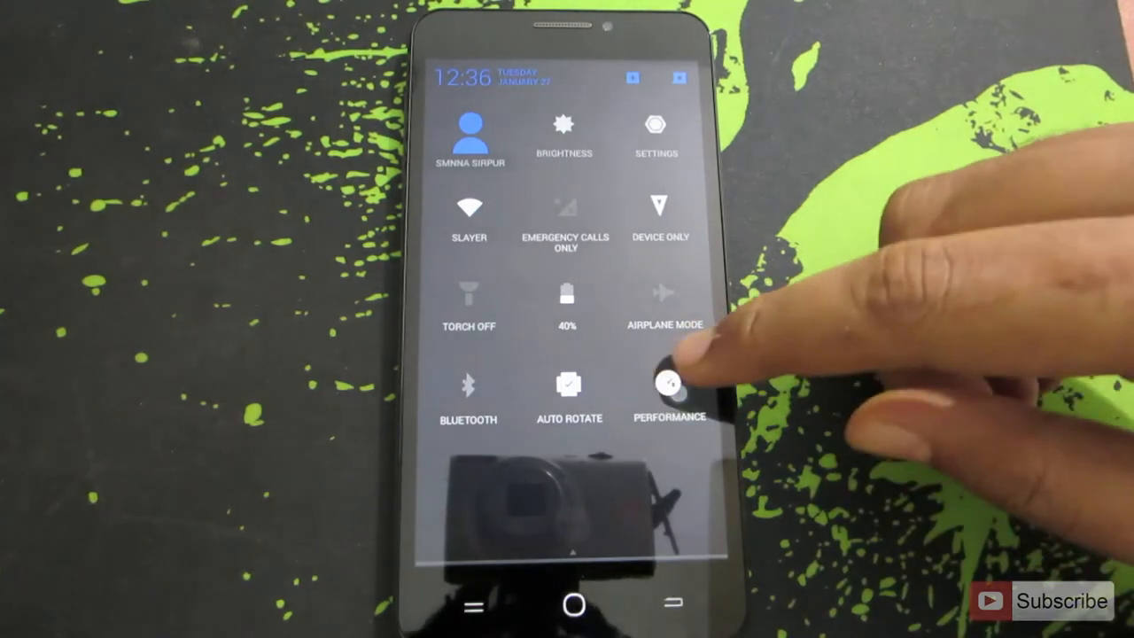
{"action": "left_click", "coordinate": [669, 386]}
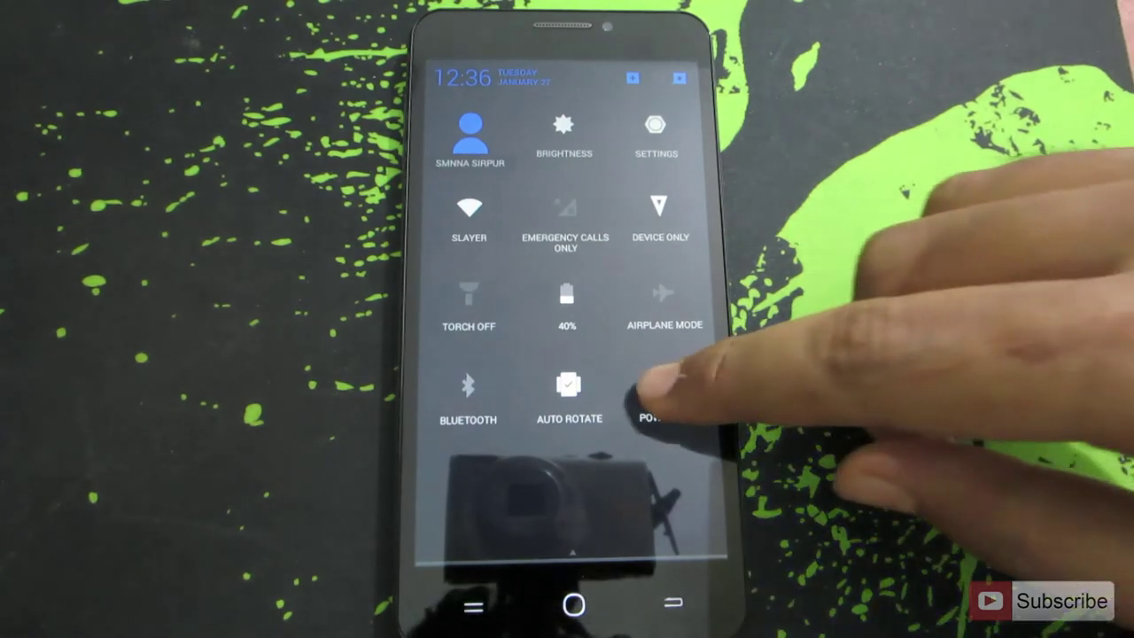
{"action": "left_click", "coordinate": [666, 390]}
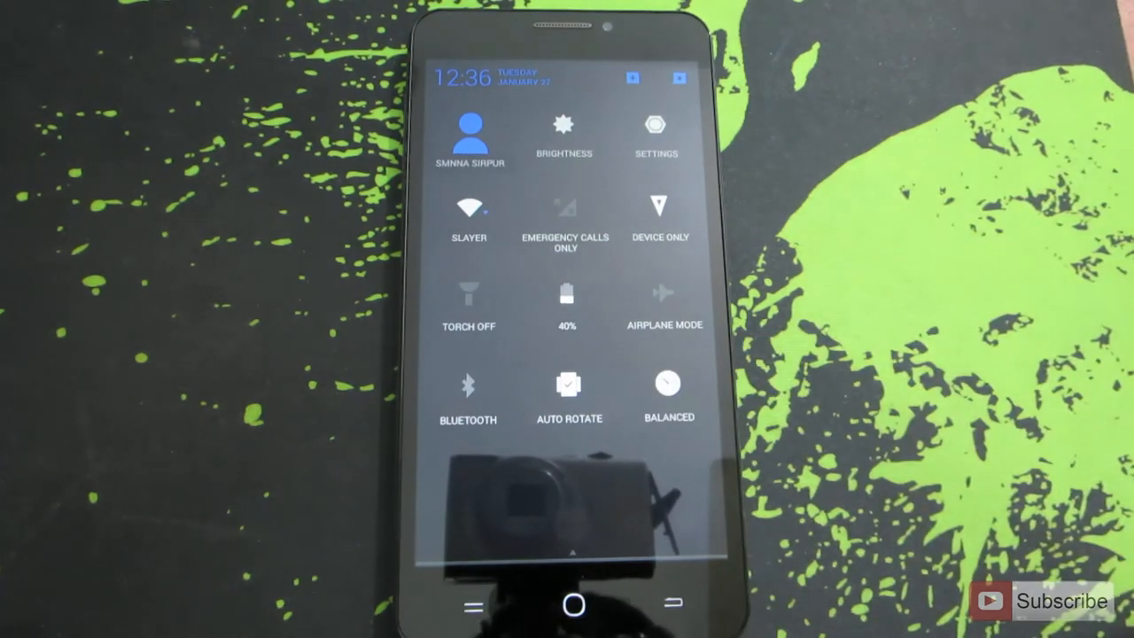